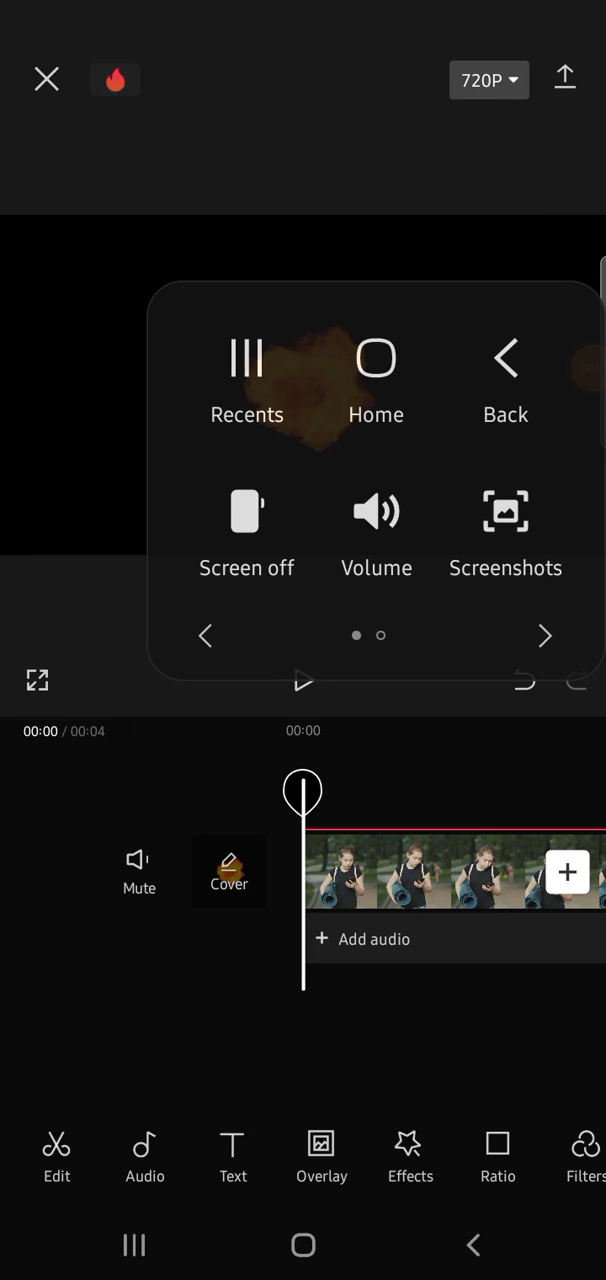
# Add the fireball clip as an overlay layer beneath the park-walk video
pyautogui.click(544, 636)
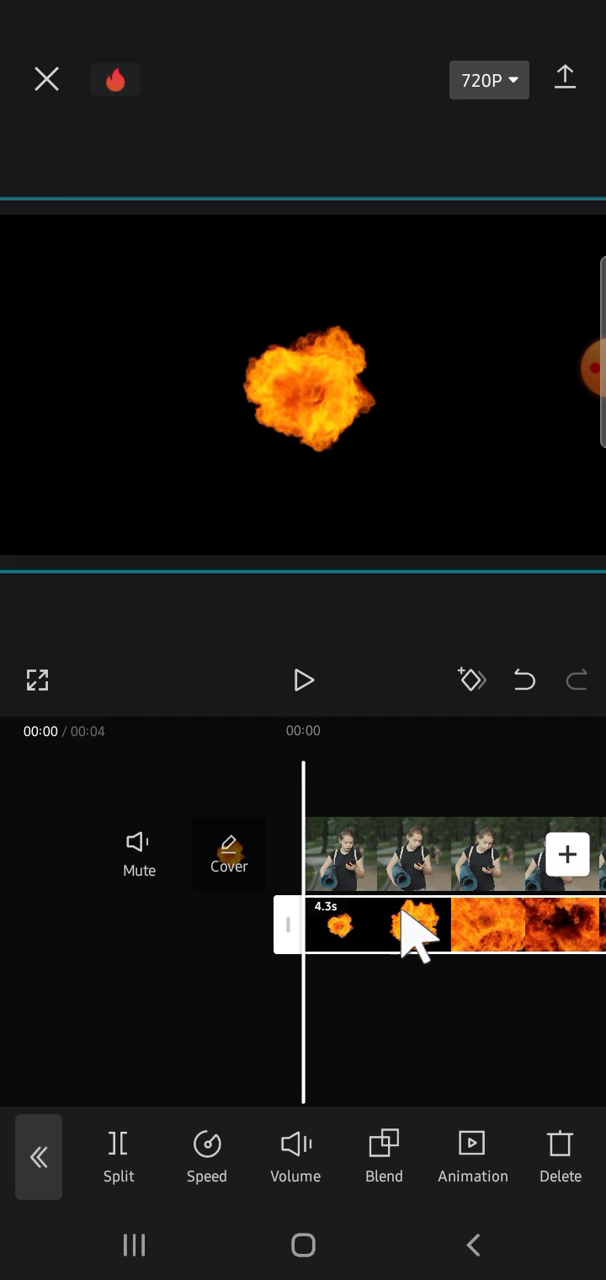
pyautogui.moveTo(440, 896)
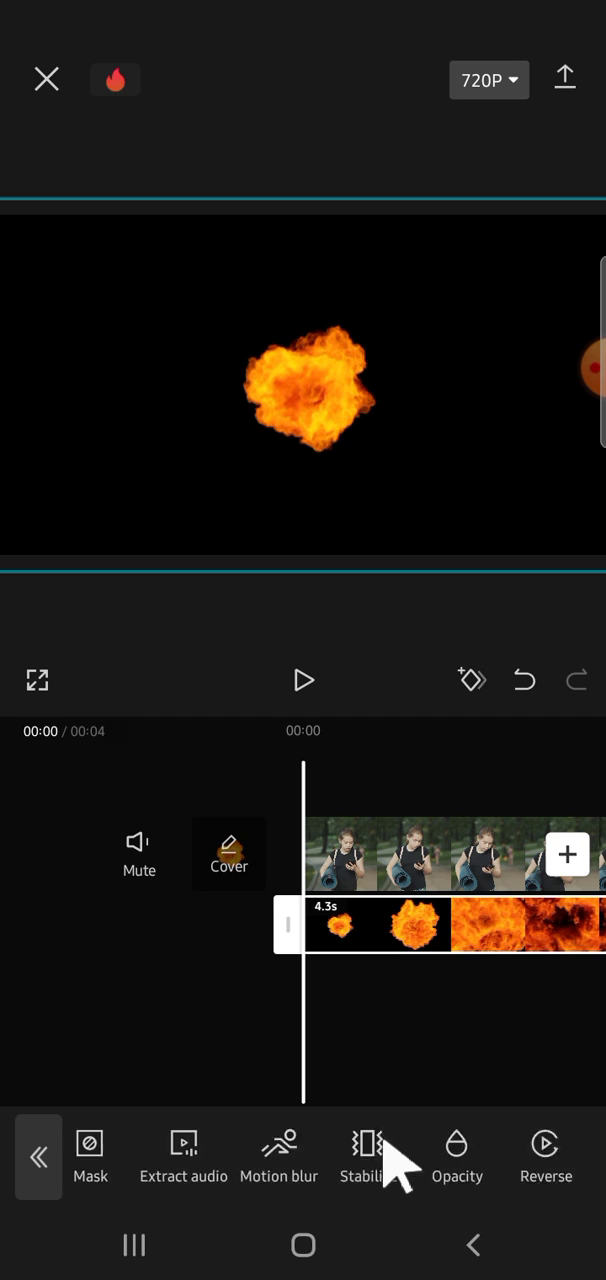
pyautogui.hscroll(-3)
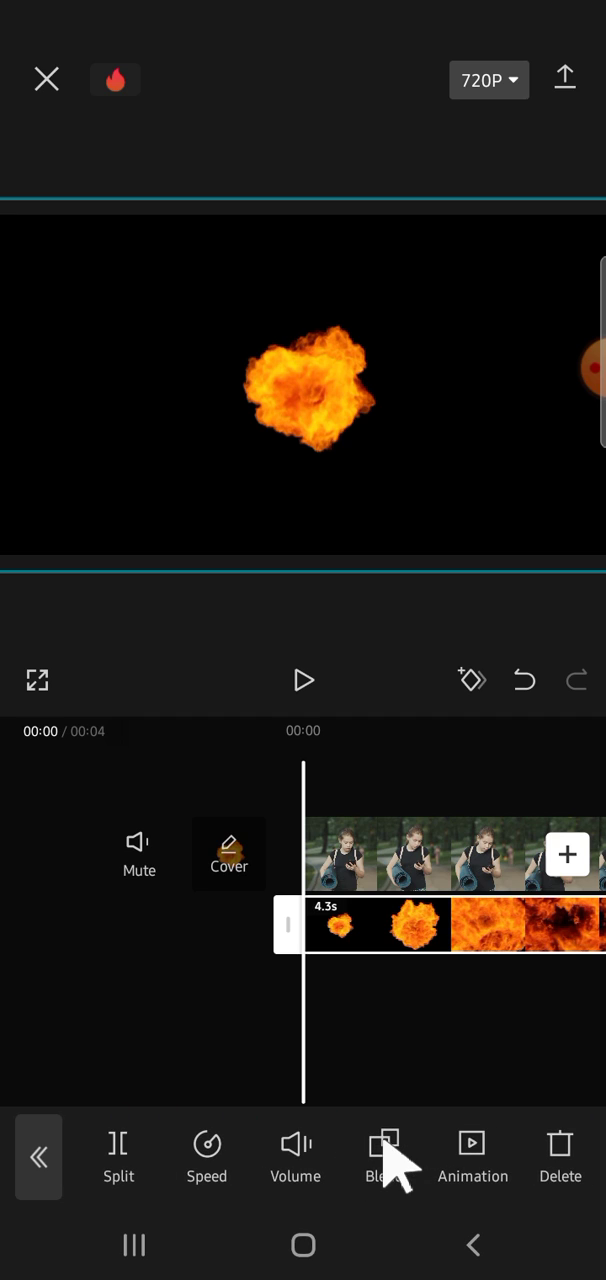
# Set the fireball overlay's blend mode to Dodge and confirm it
pyautogui.click(386, 1156)
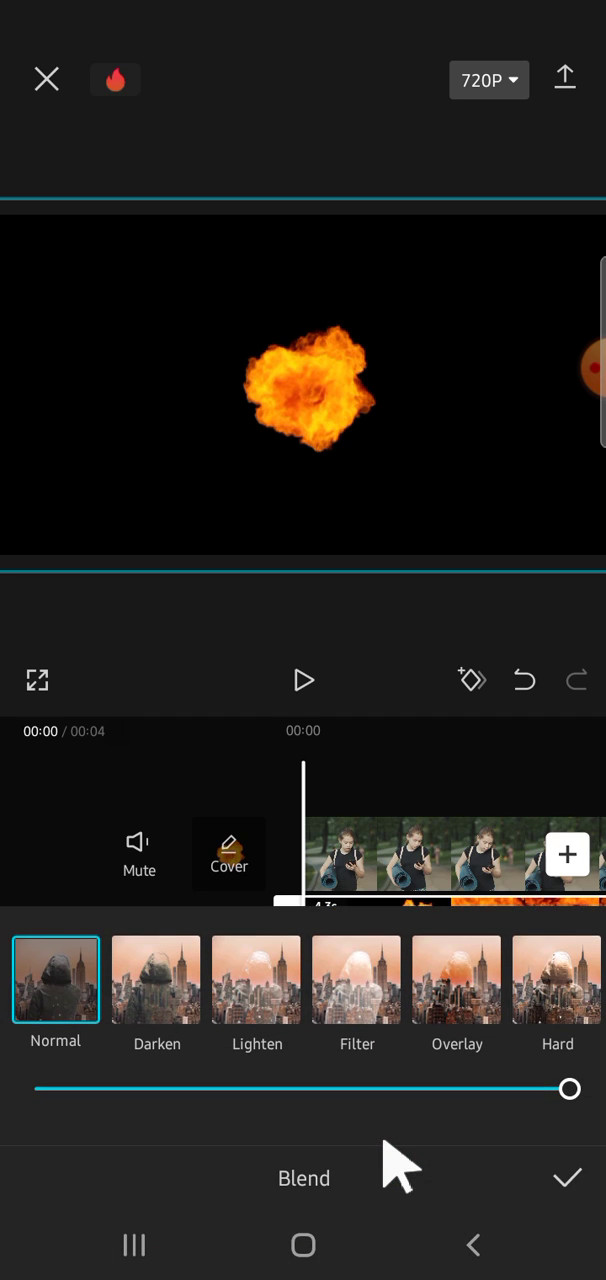
pyautogui.hscroll(-3)
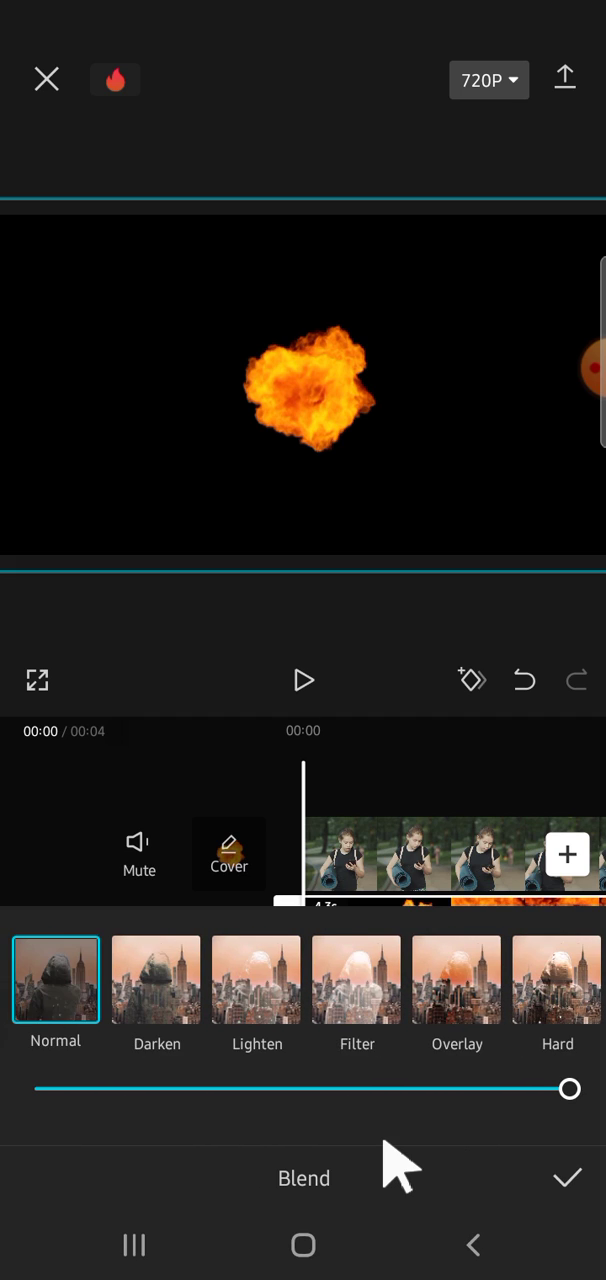
pyautogui.hscroll(-3)
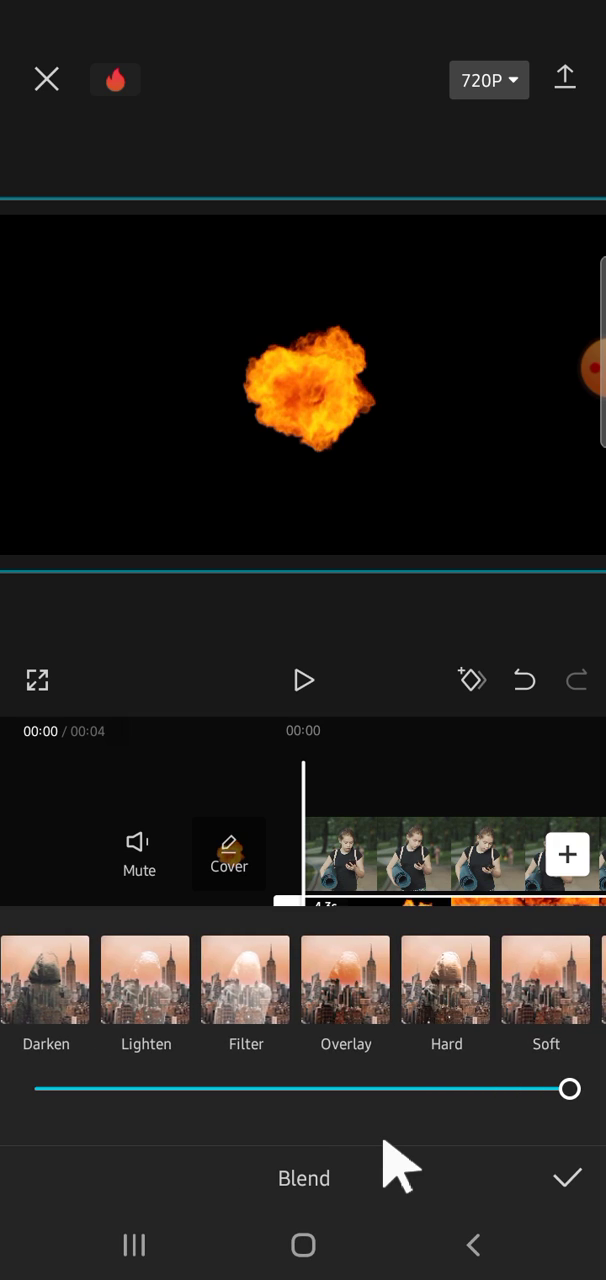
pyautogui.hscroll(-3)
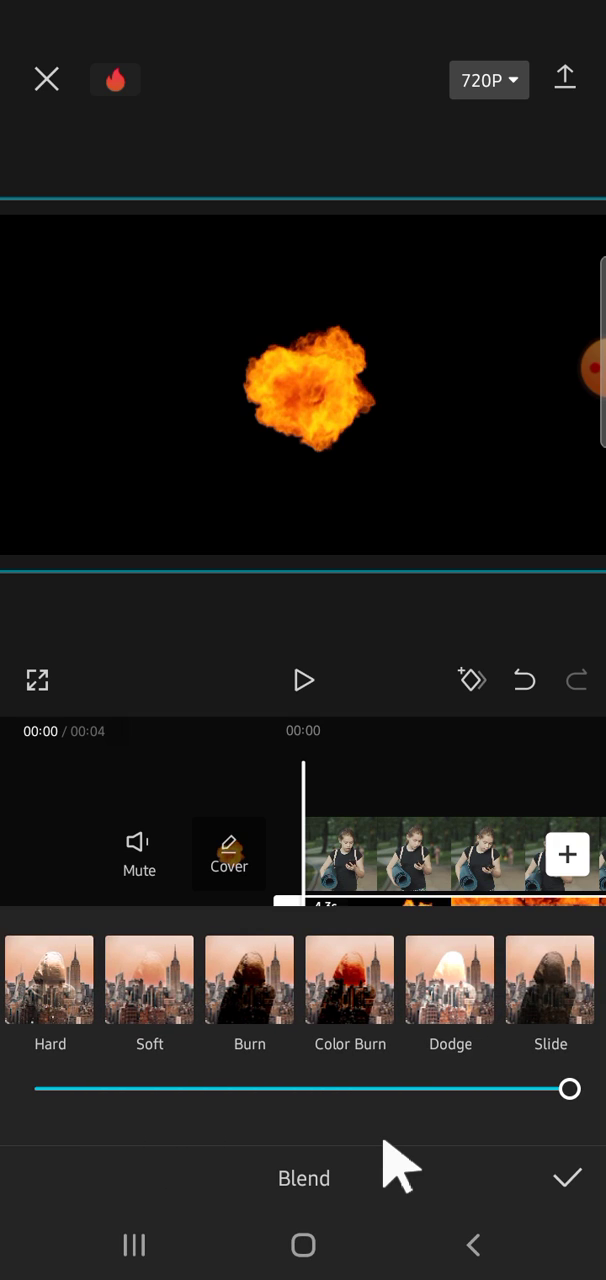
pyautogui.moveTo(440, 1010)
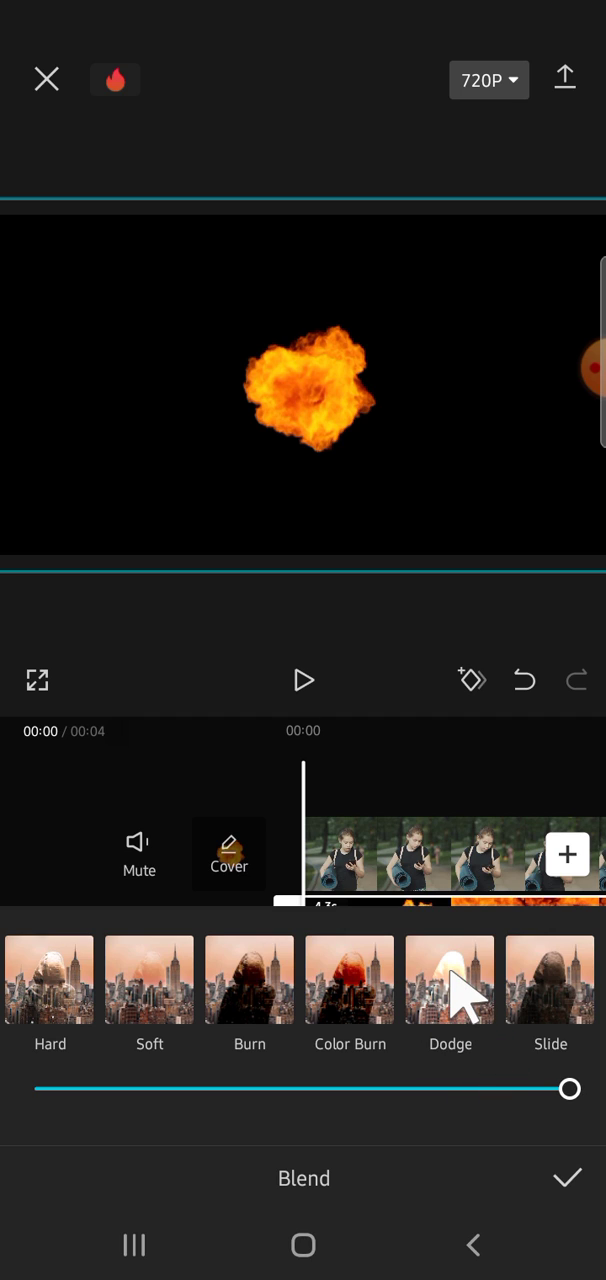
pyautogui.click(450, 980)
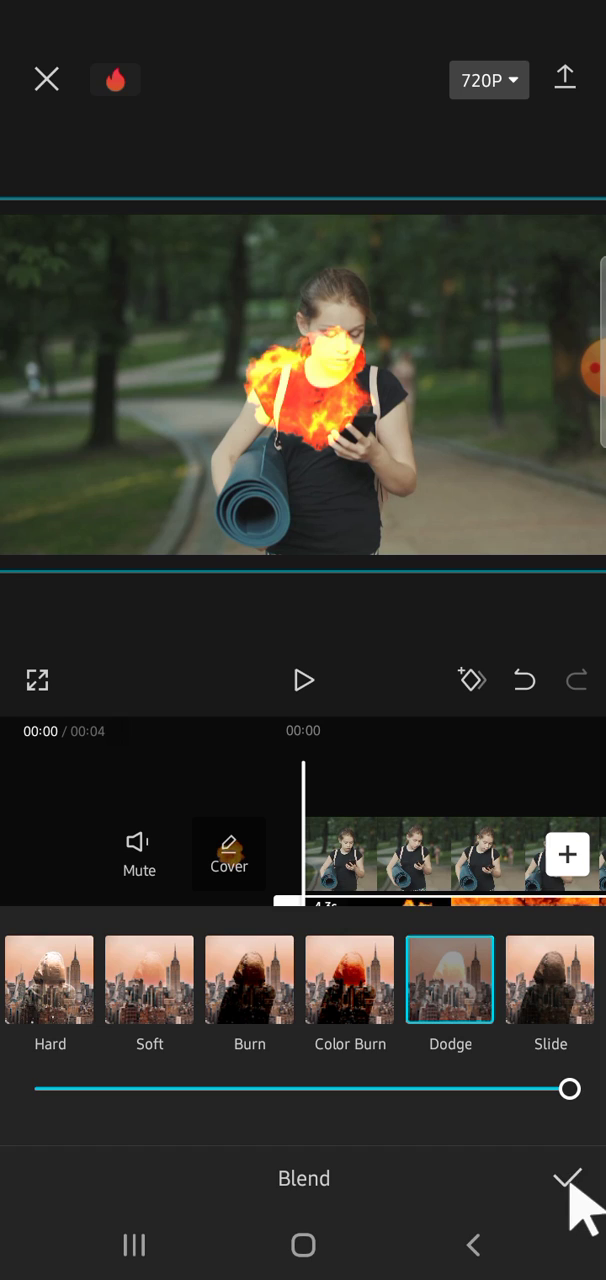
pyautogui.click(568, 1178)
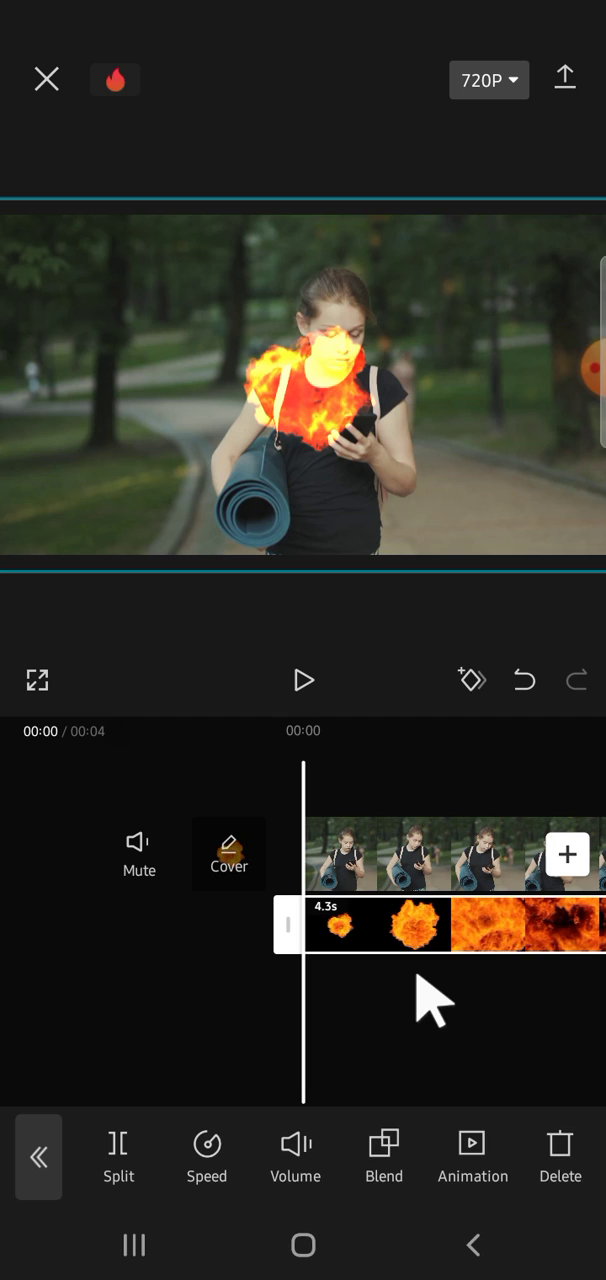
pyautogui.moveTo(304, 696)
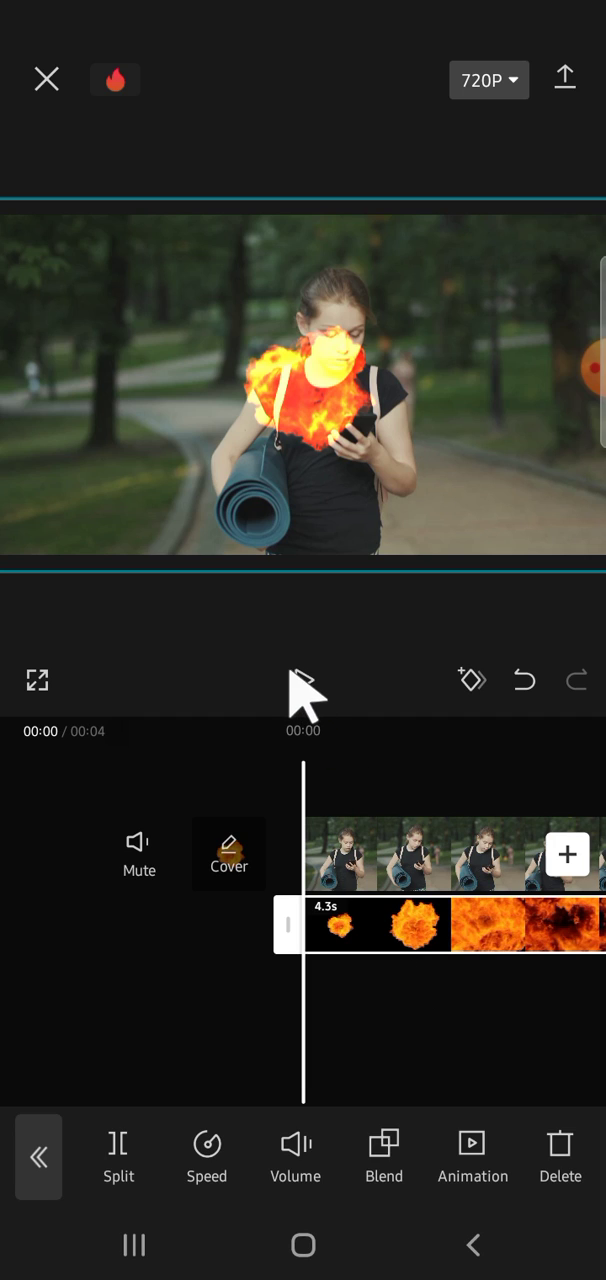